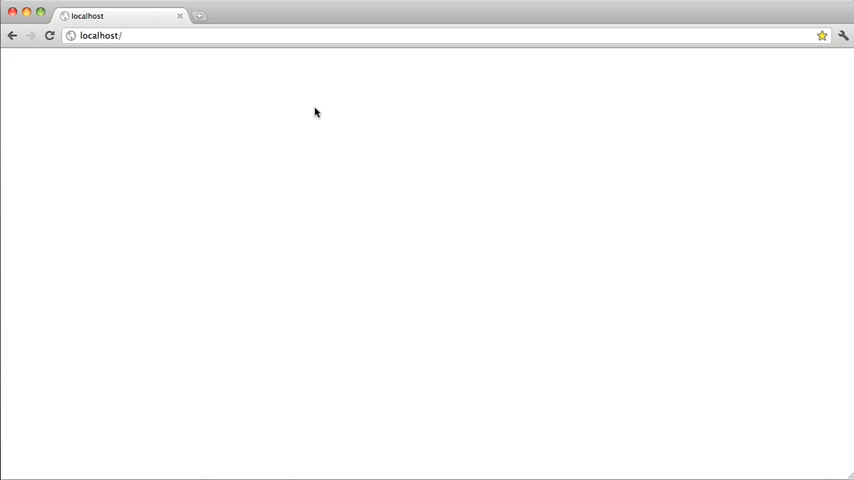
pyautogui.moveTo(284, 126)
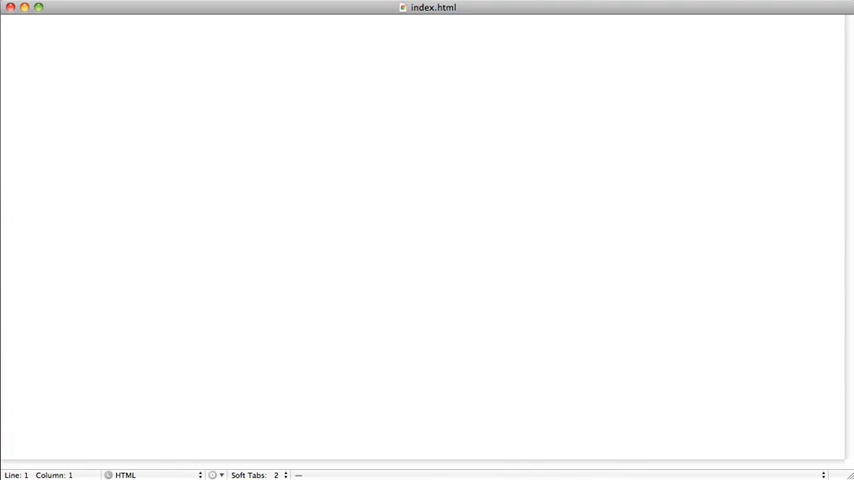
# Write the <!doctype html> declaration on the first line of index.html.
pyautogui.write('<>')
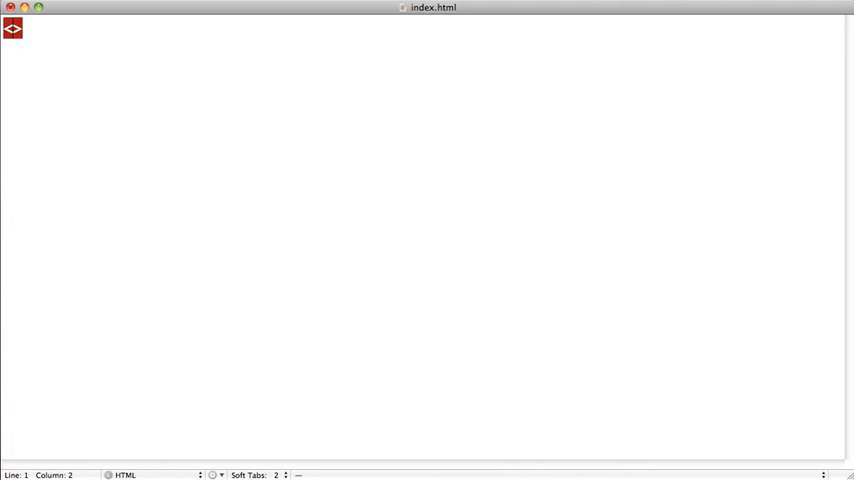
pyautogui.write('!')
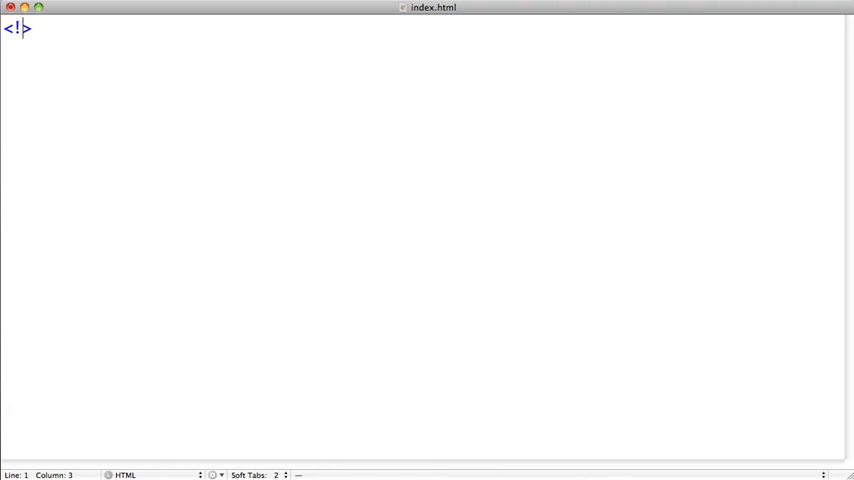
pyautogui.write('docty')
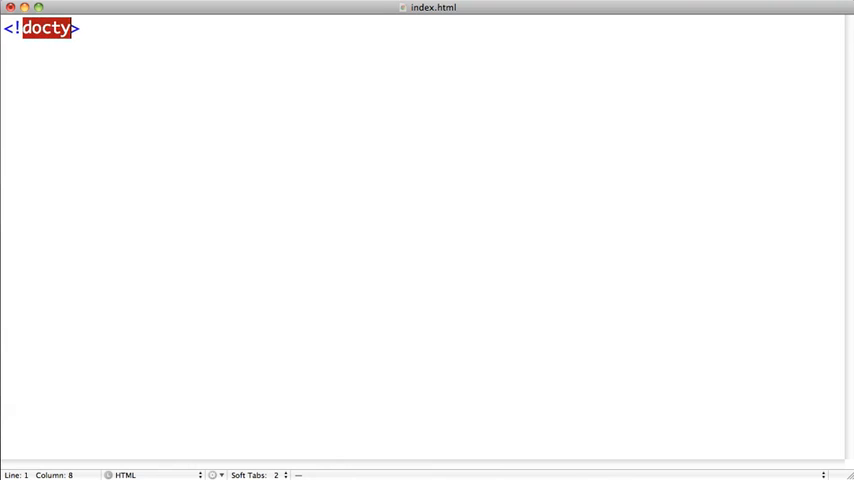
pyautogui.write('pe')
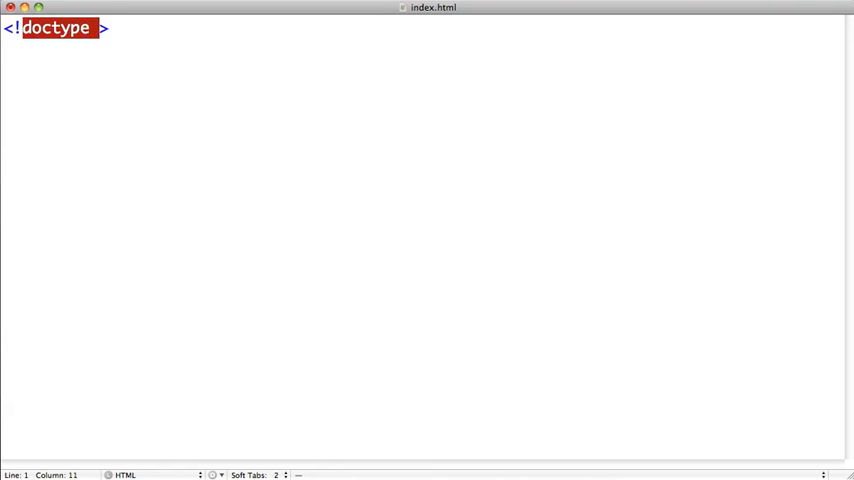
pyautogui.write('html')
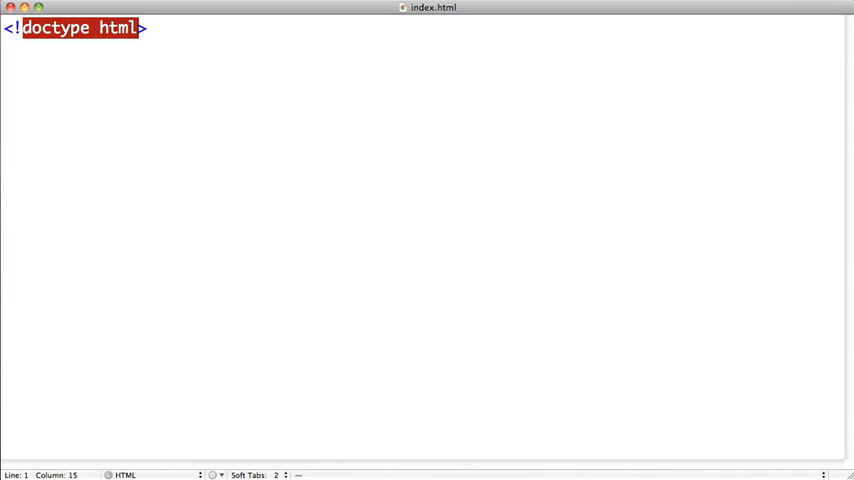
# Add <html lang="en"> and its closing </html> tag below the doctype.
pyautogui.press('Right')
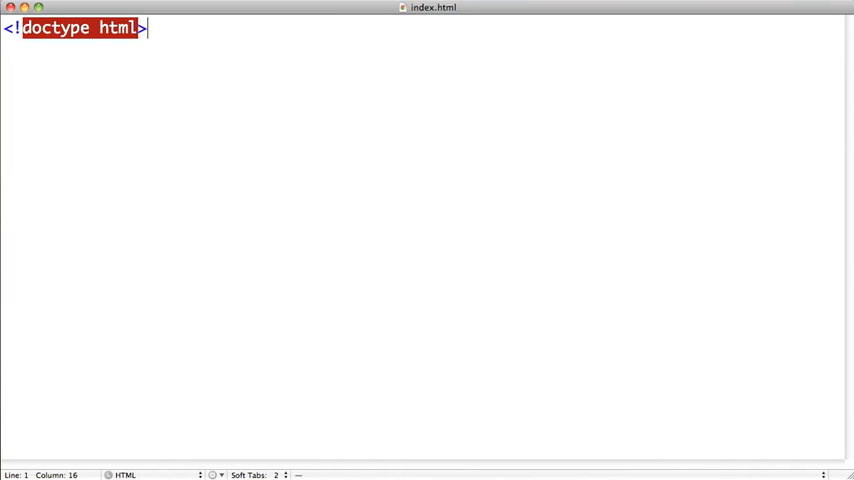
pyautogui.press('Enter')
pyautogui.write('<html >')
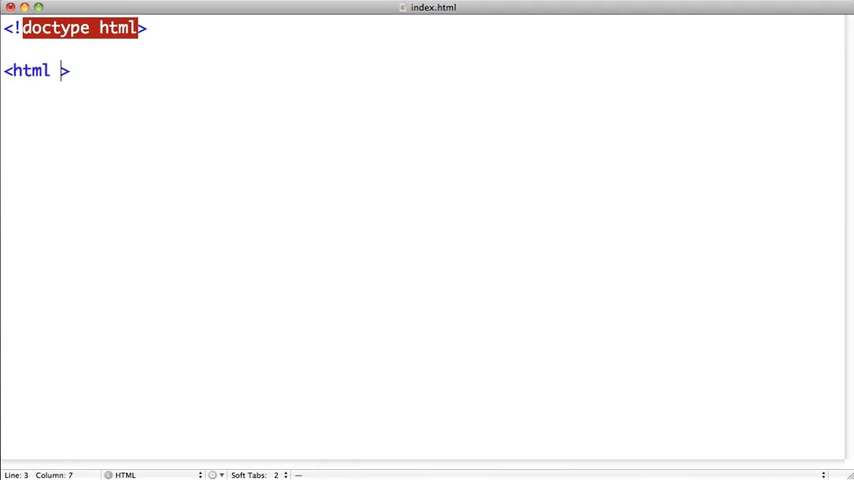
pyautogui.write('la')
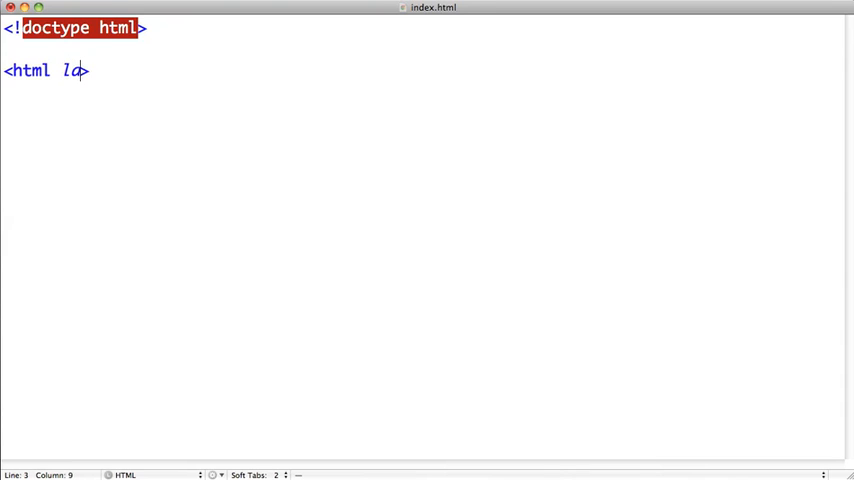
pyautogui.write('ng')
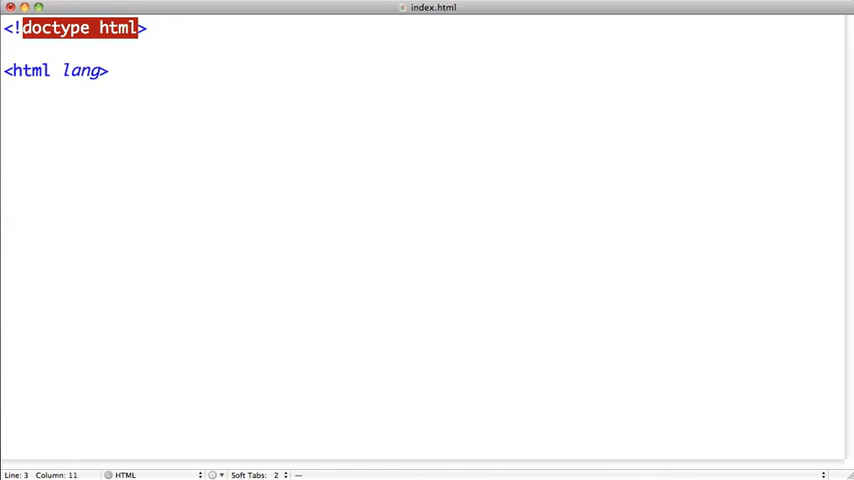
pyautogui.write('=')
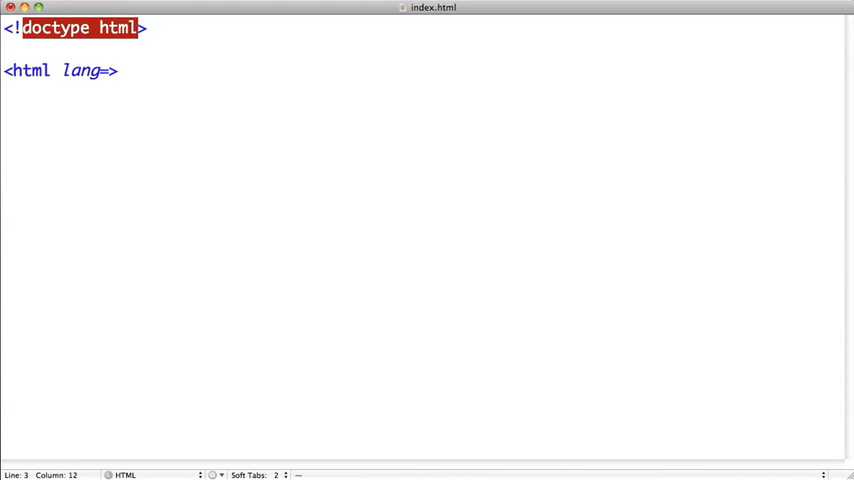
pyautogui.write('""')
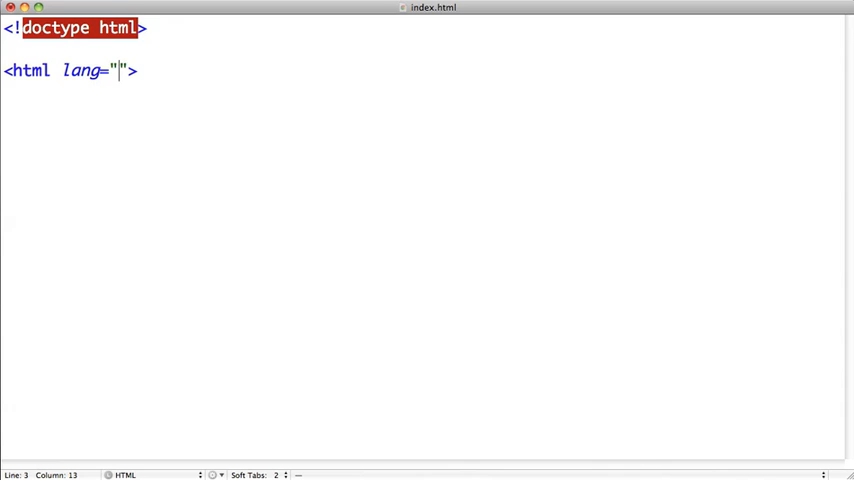
pyautogui.write('en')
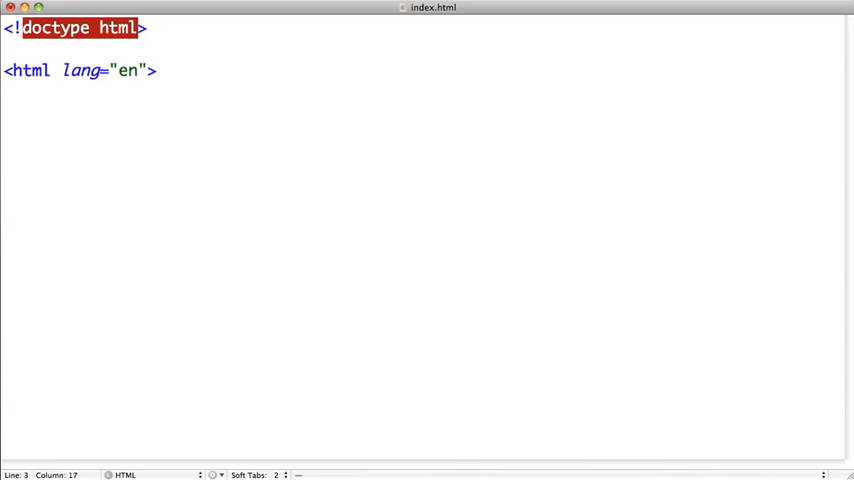
pyautogui.write('</html>')
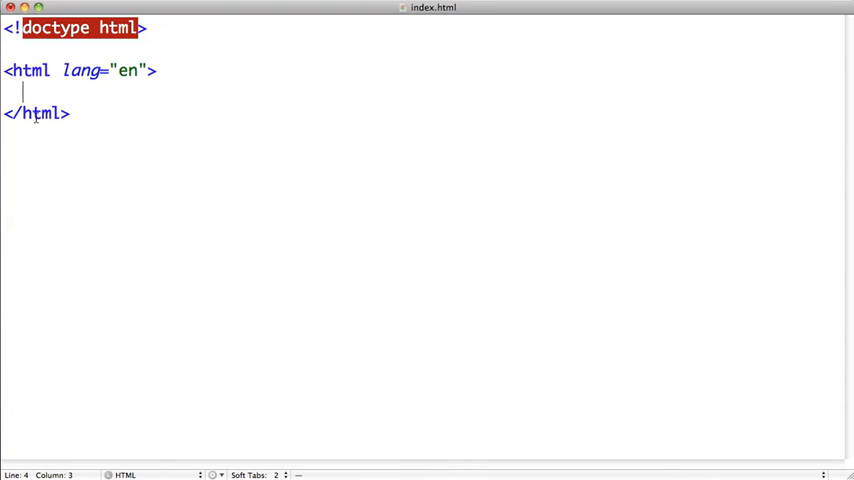
# Add indented <head> and </head> tags inside the html element.
pyautogui.click(44, 92)
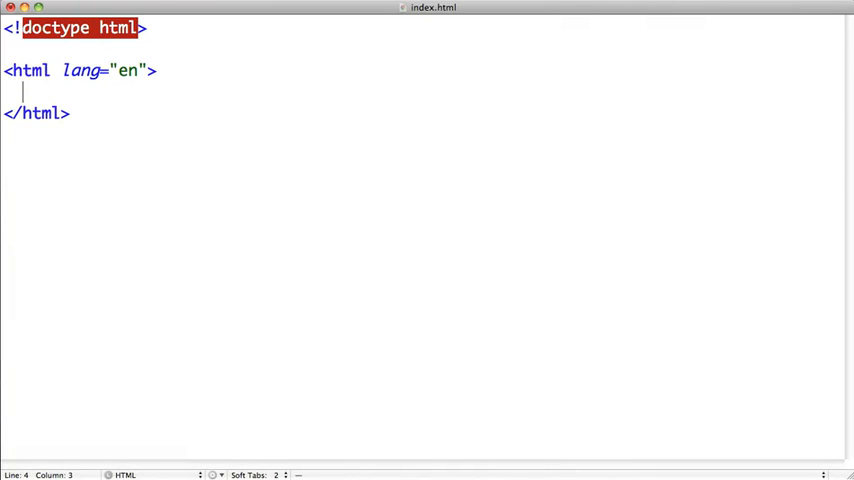
pyautogui.write('<head>')
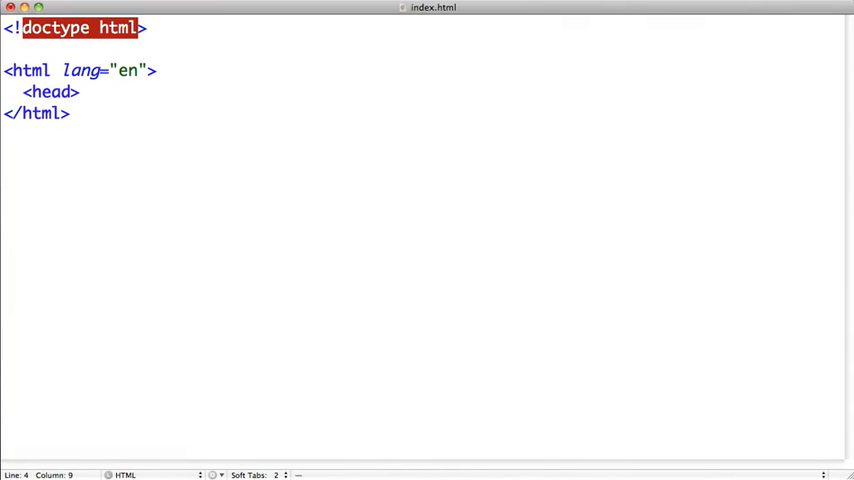
pyautogui.write('</head>')
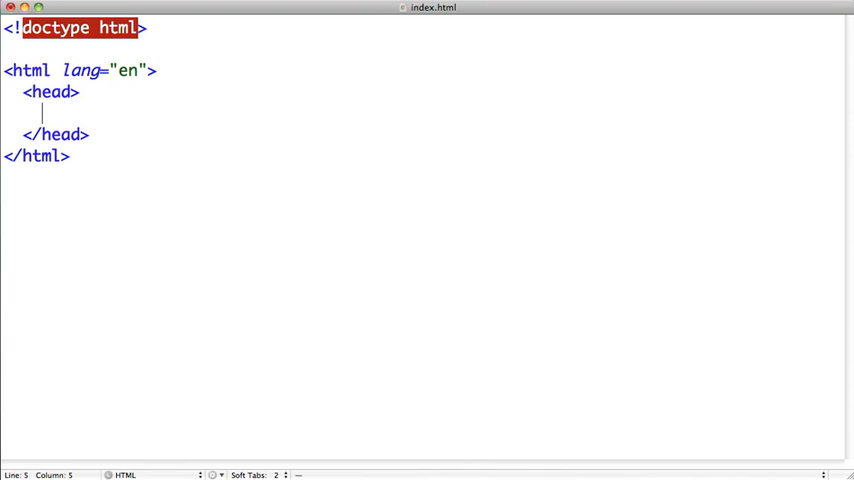
# Add <meta charset="utf-8"> inside the head element.
pyautogui.write('<meta >')
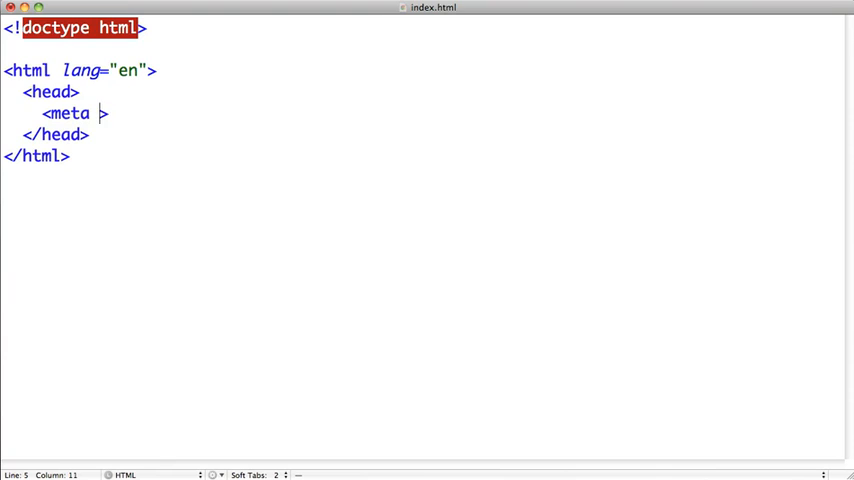
pyautogui.write('charse')
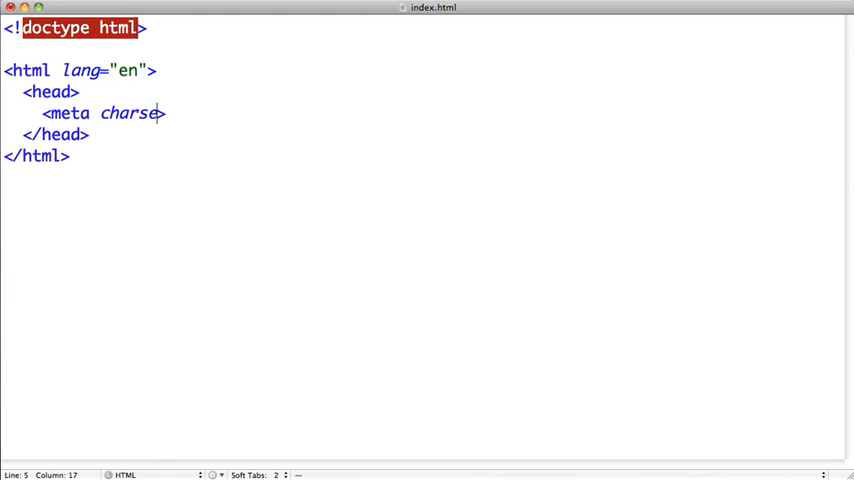
pyautogui.write('t')
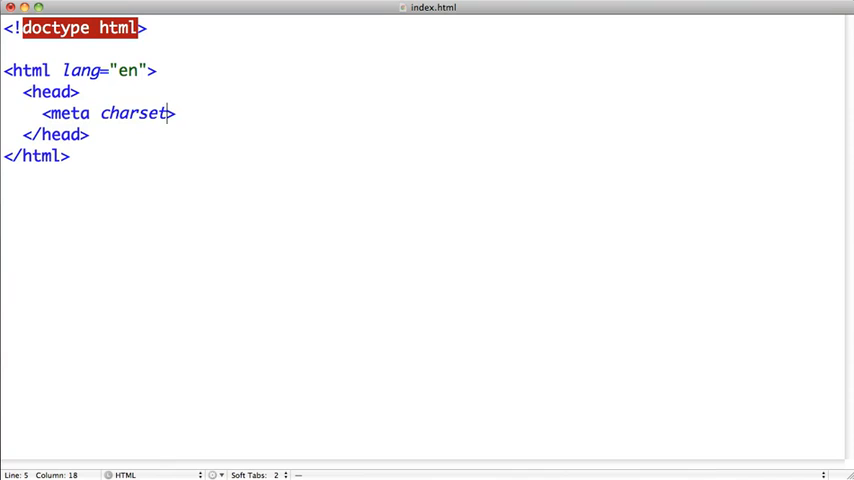
pyautogui.write('=')
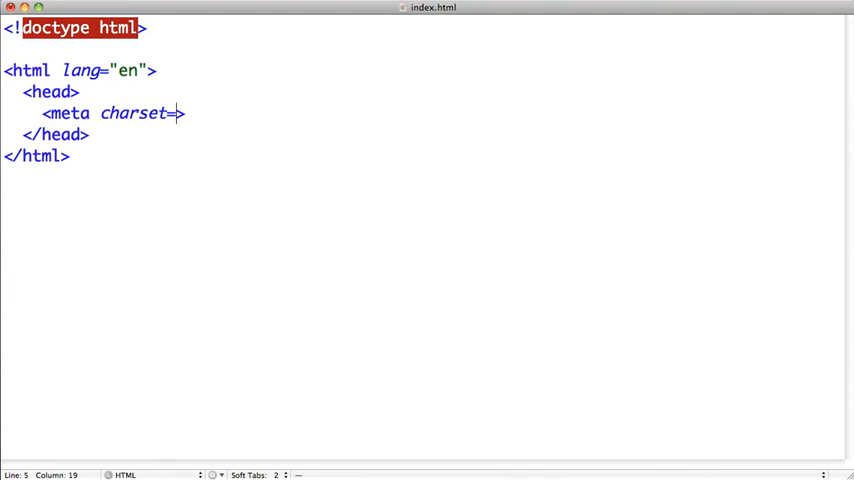
pyautogui.write('""')
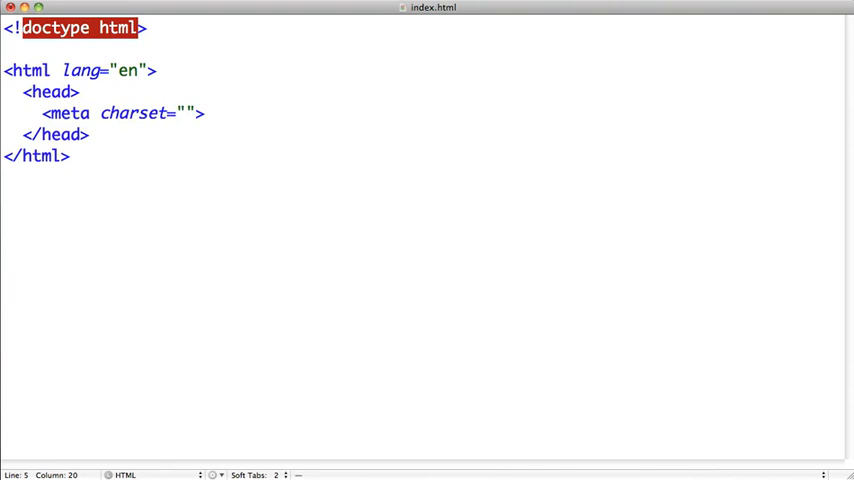
pyautogui.write('utf-')
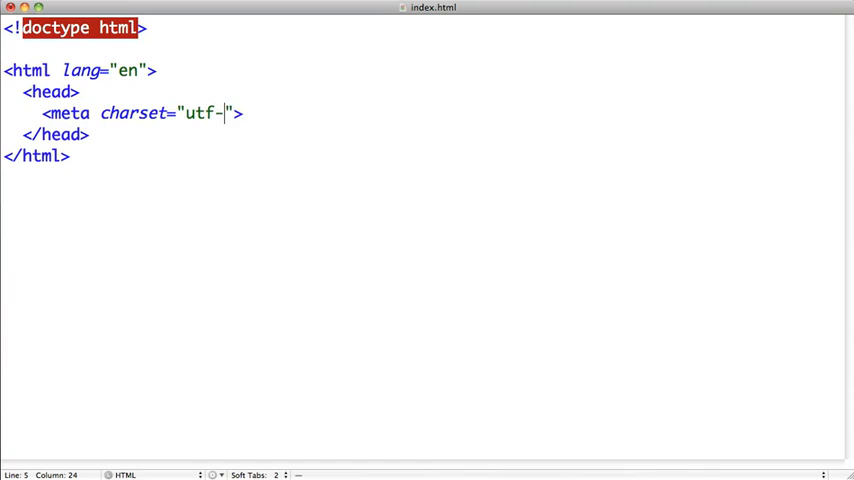
pyautogui.write('8')
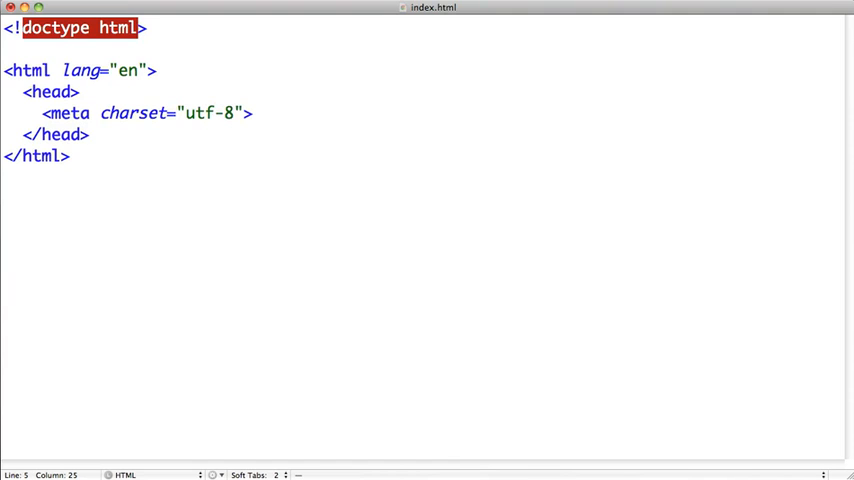